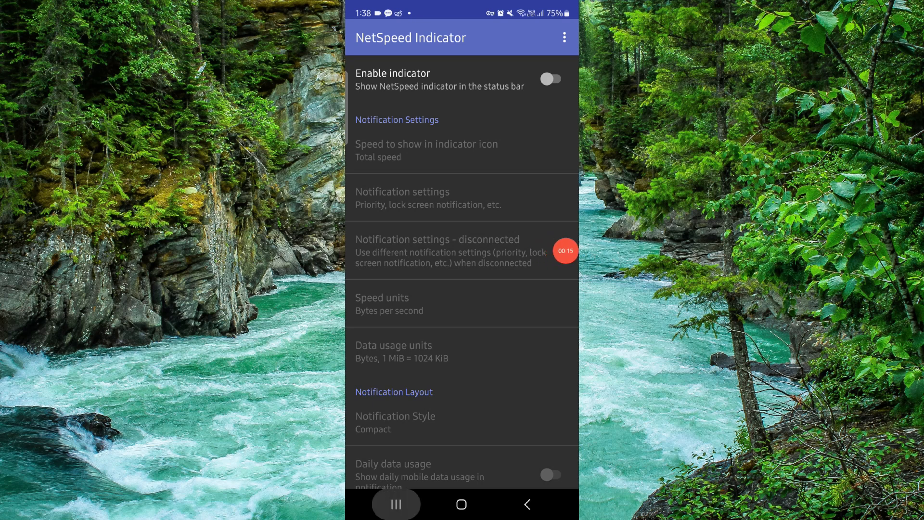
# - Open NetSpeed Indicator's Google Play listing from its App info page via Recents
pyautogui.click(396, 504)
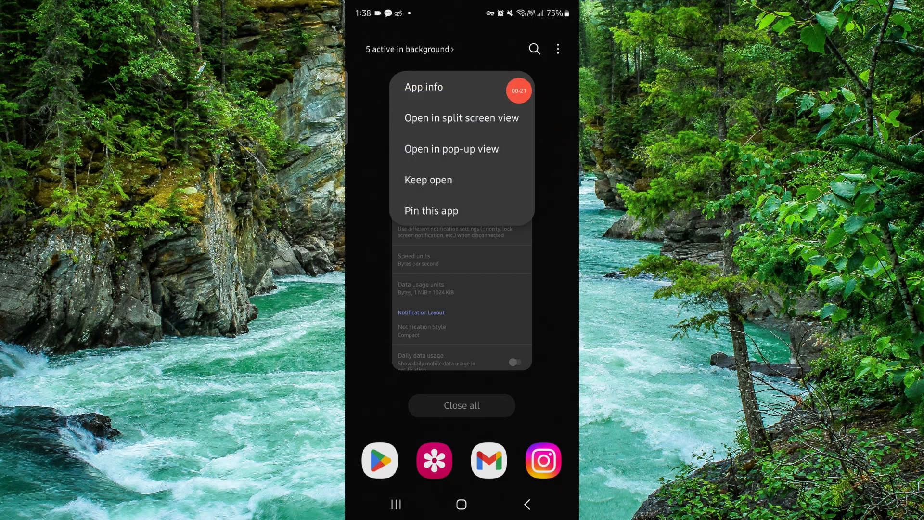
pyautogui.click(423, 87)
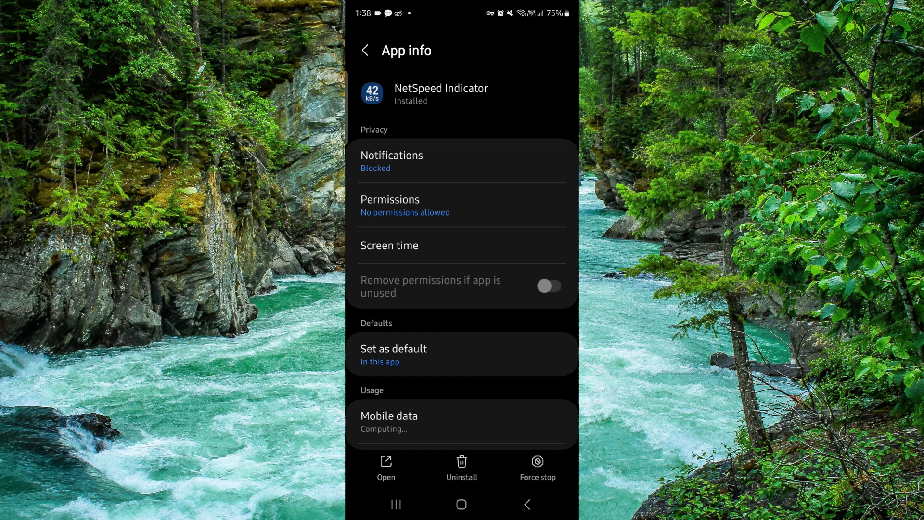
pyautogui.scroll(-3)
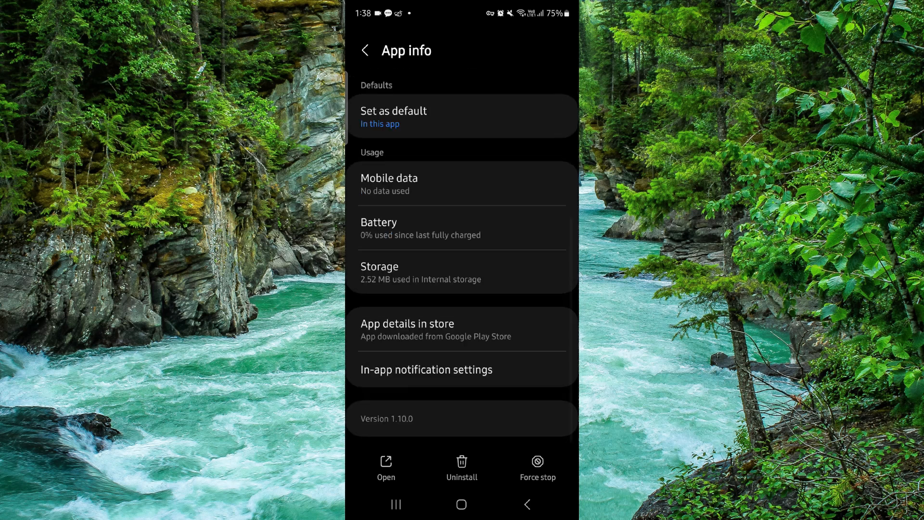
pyautogui.click(406, 329)
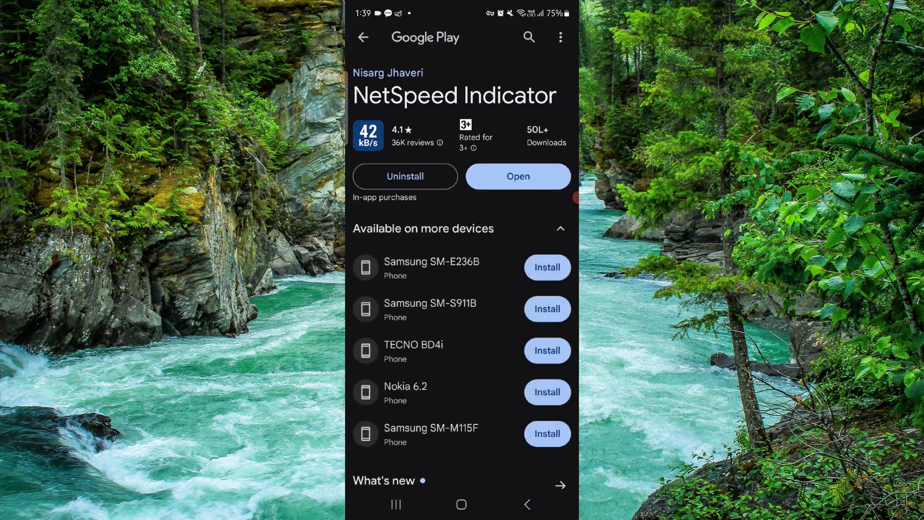
# - Uninstall NetSpeed Indicator from Google Play and return to the home screen
pyautogui.click(560, 228)
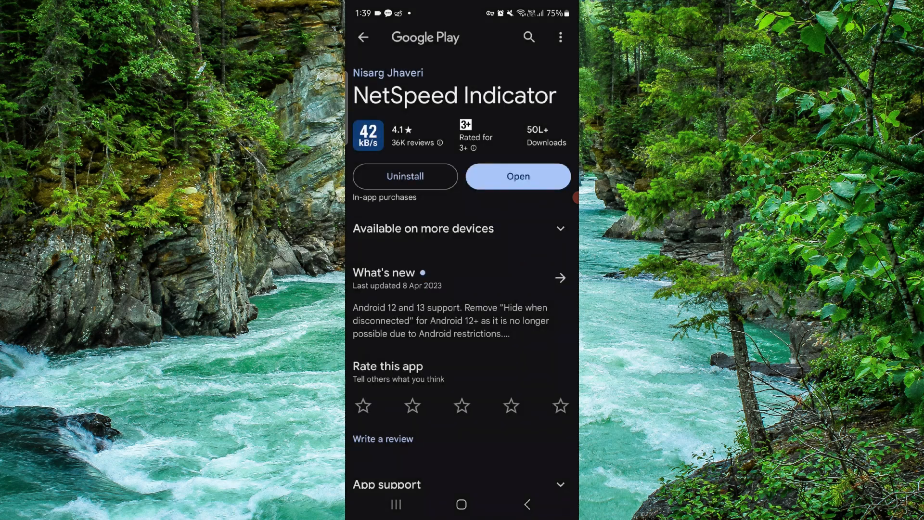
pyautogui.click(405, 176)
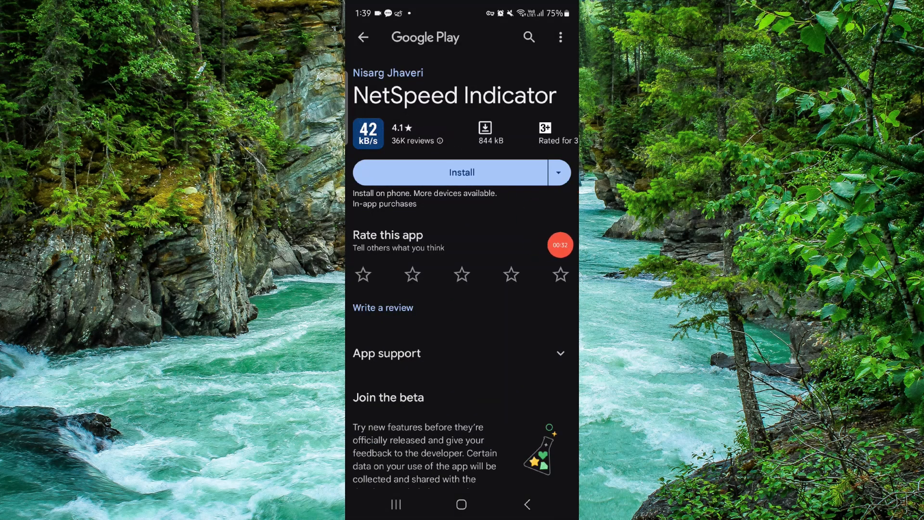
pyautogui.click(461, 504)
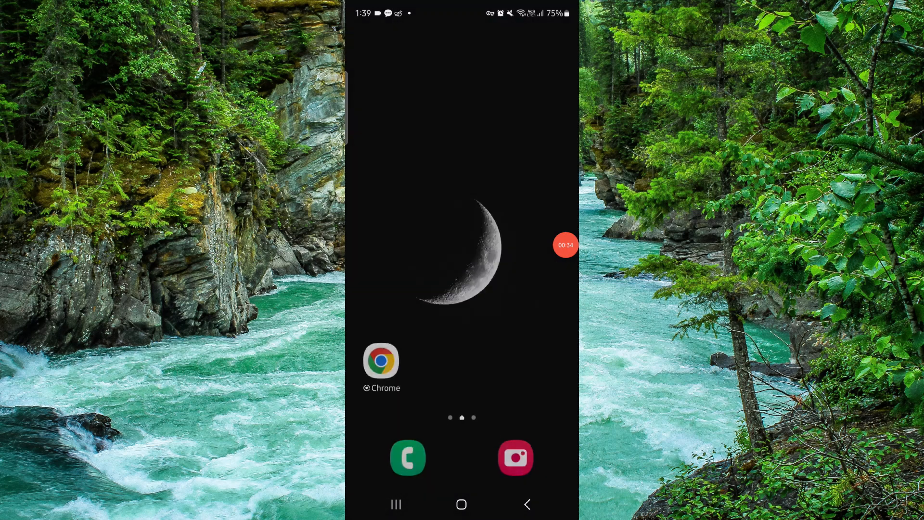